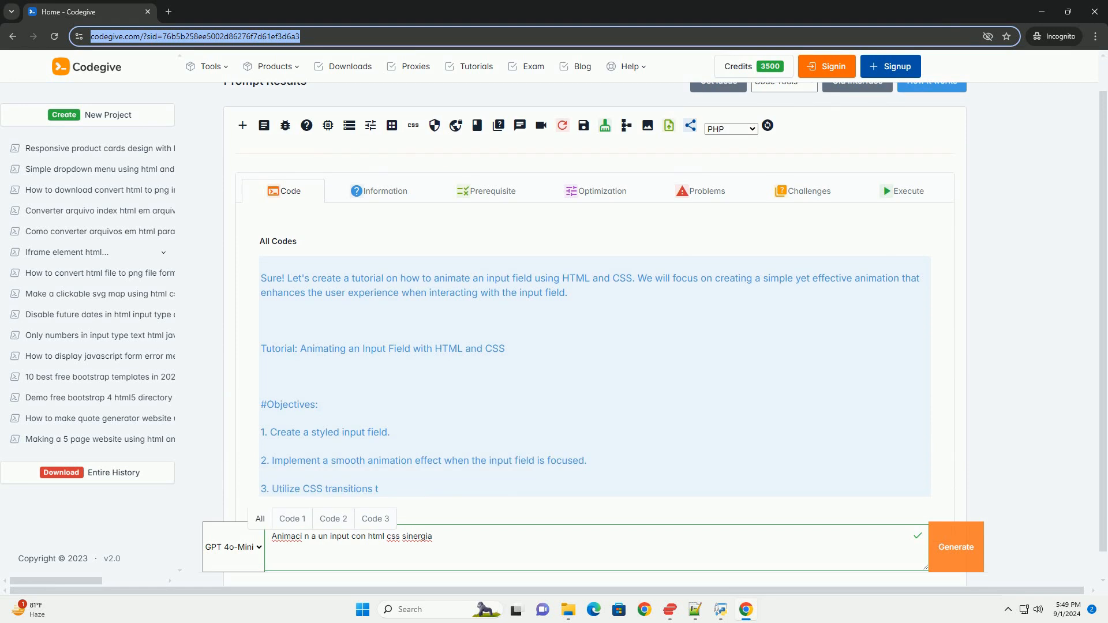
scroll("down", 3)
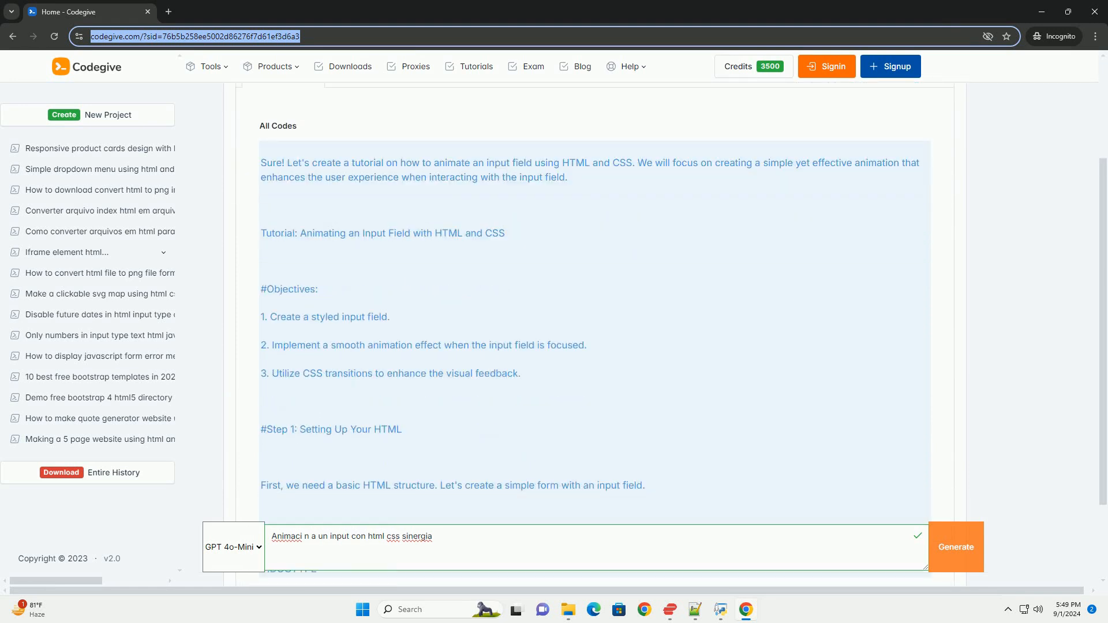
scroll("down", 3)
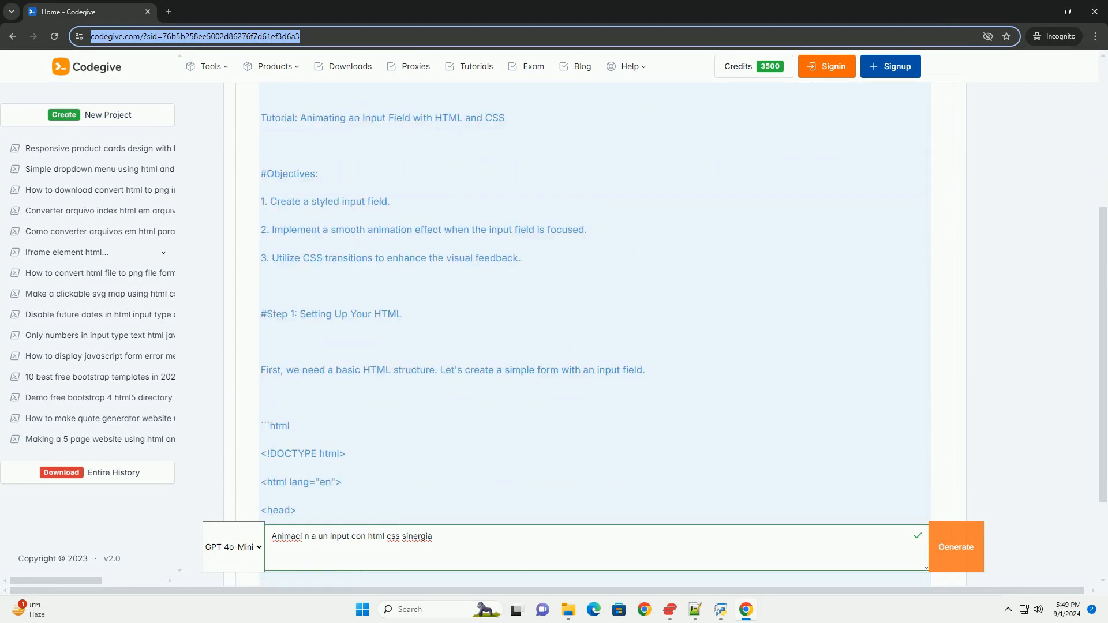
scroll("down", 3)
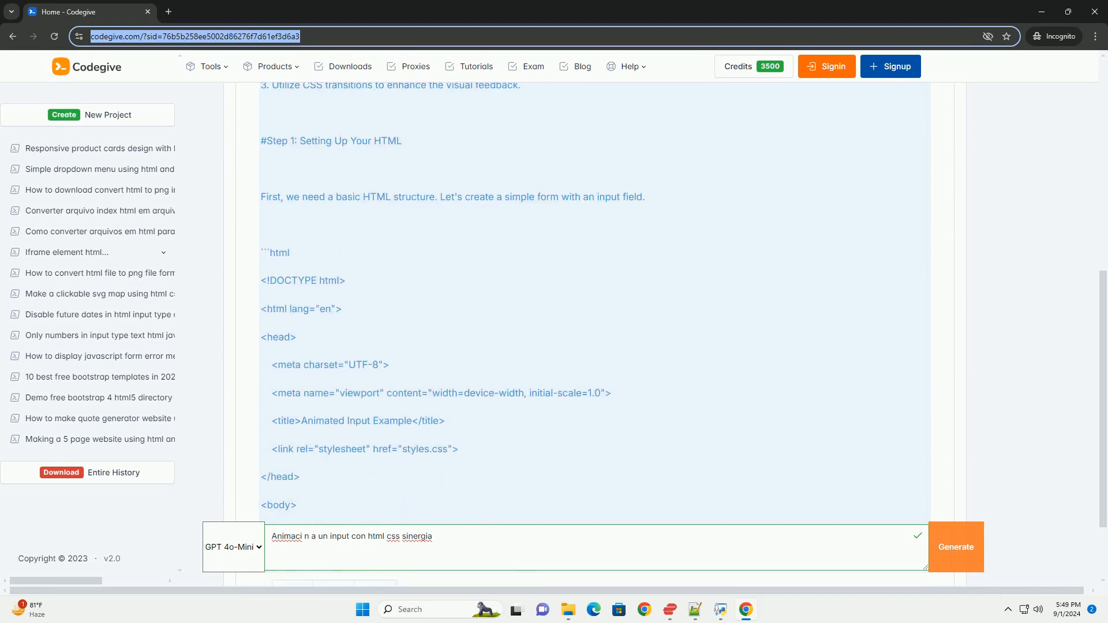
scroll("down", 3)
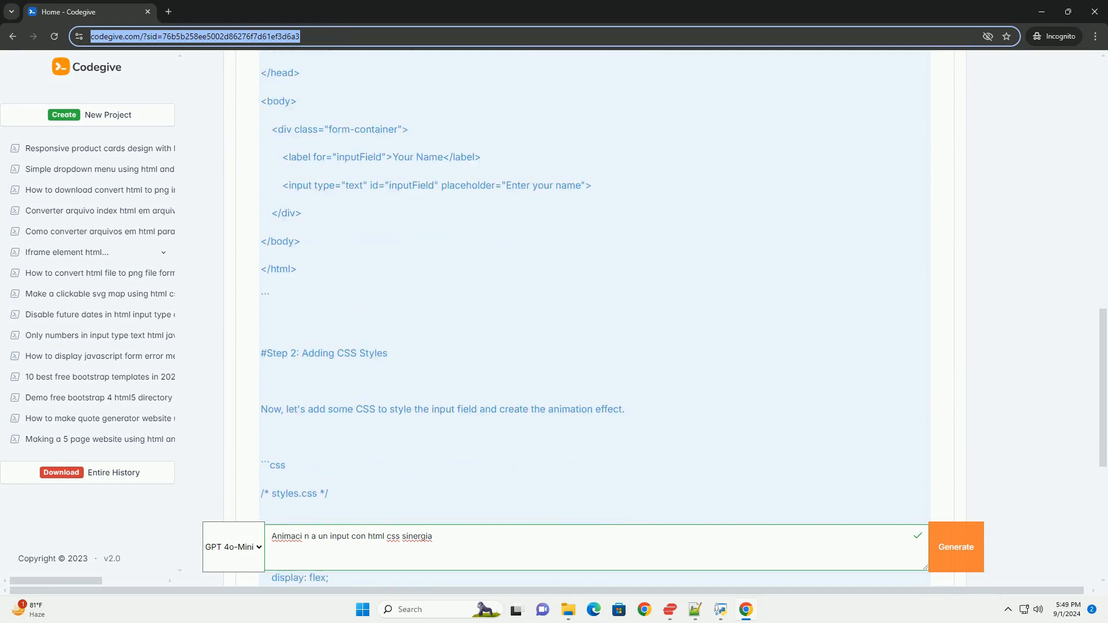
scroll("down", 3)
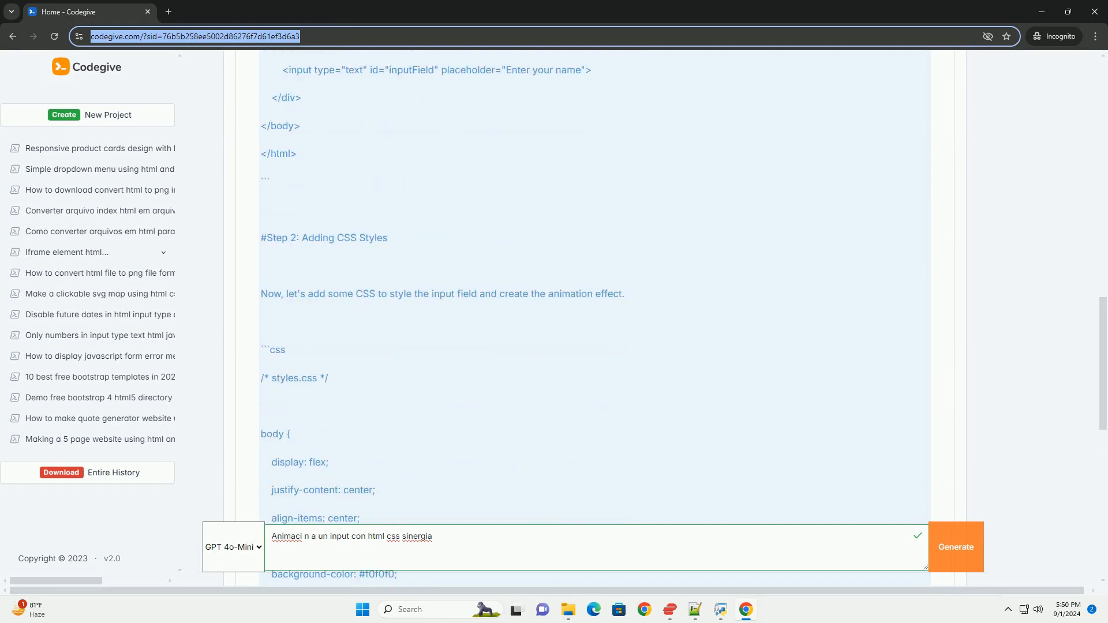
scroll("down", 3)
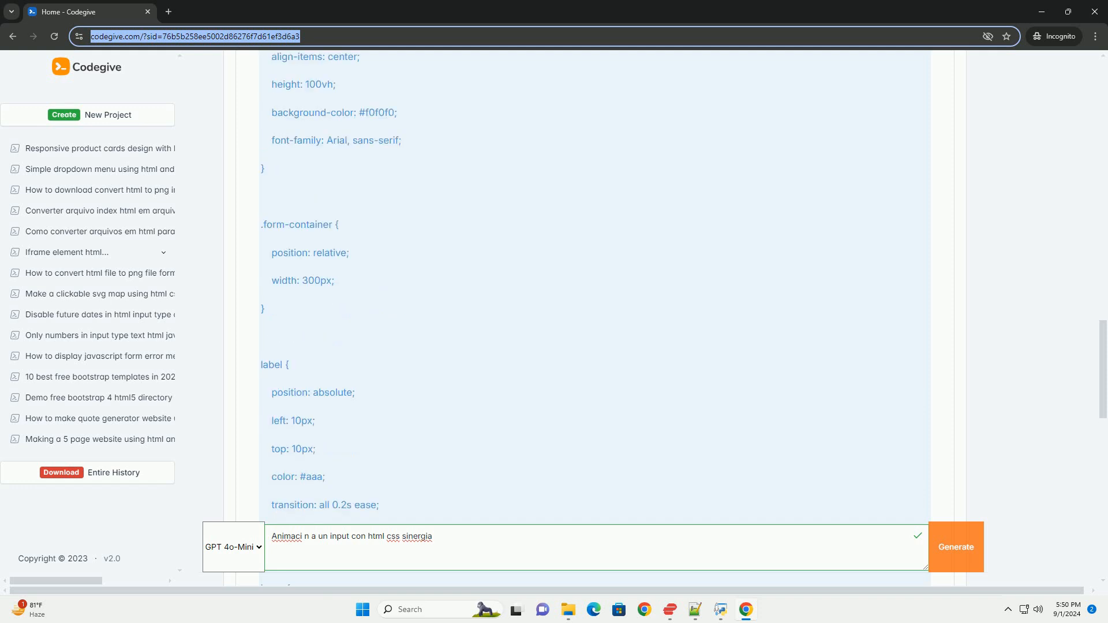
scroll("down", 3)
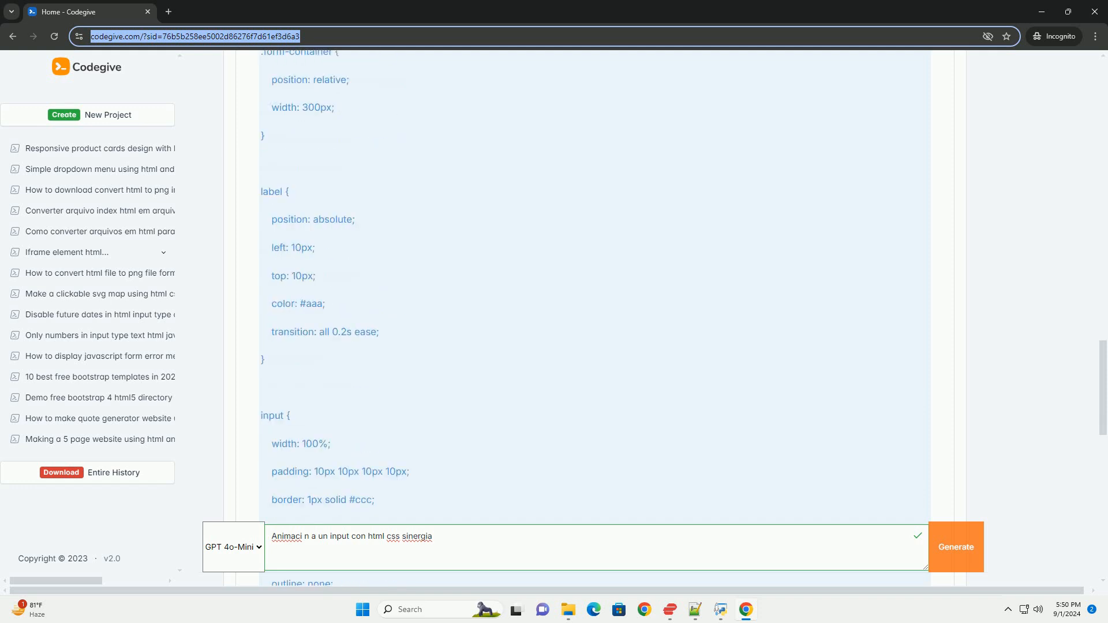
scroll("down", 3)
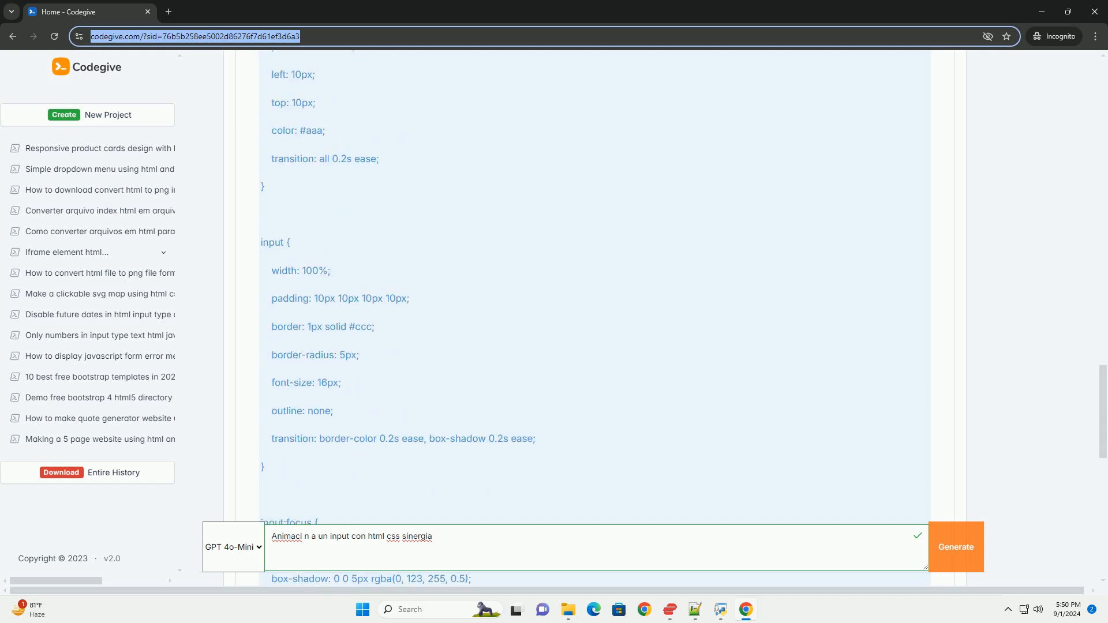
scroll("down", 3)
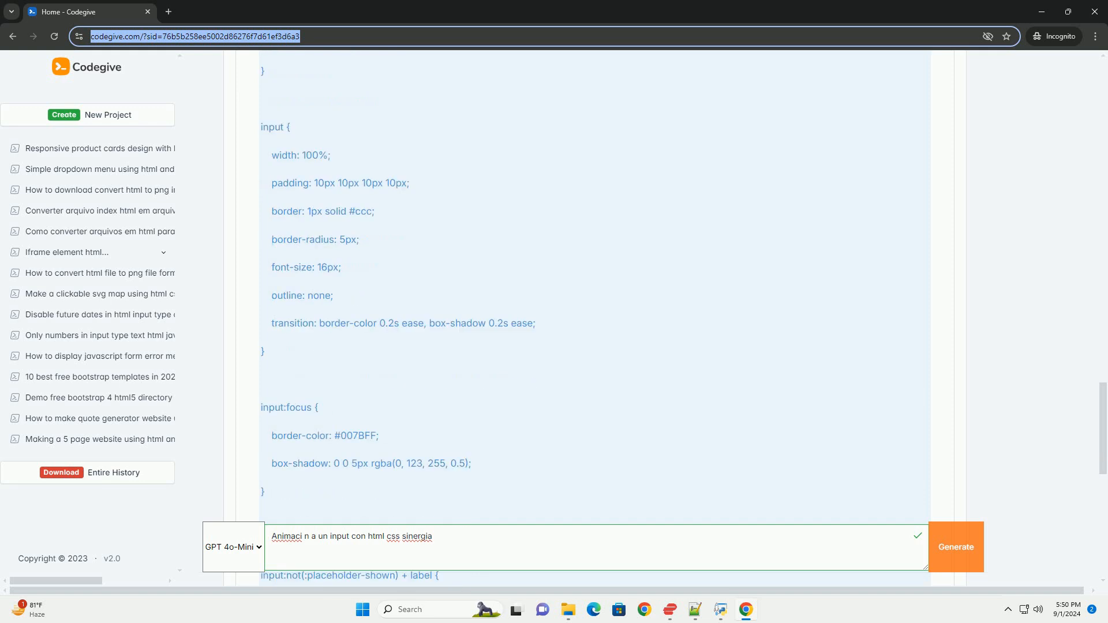
scroll("down", 3)
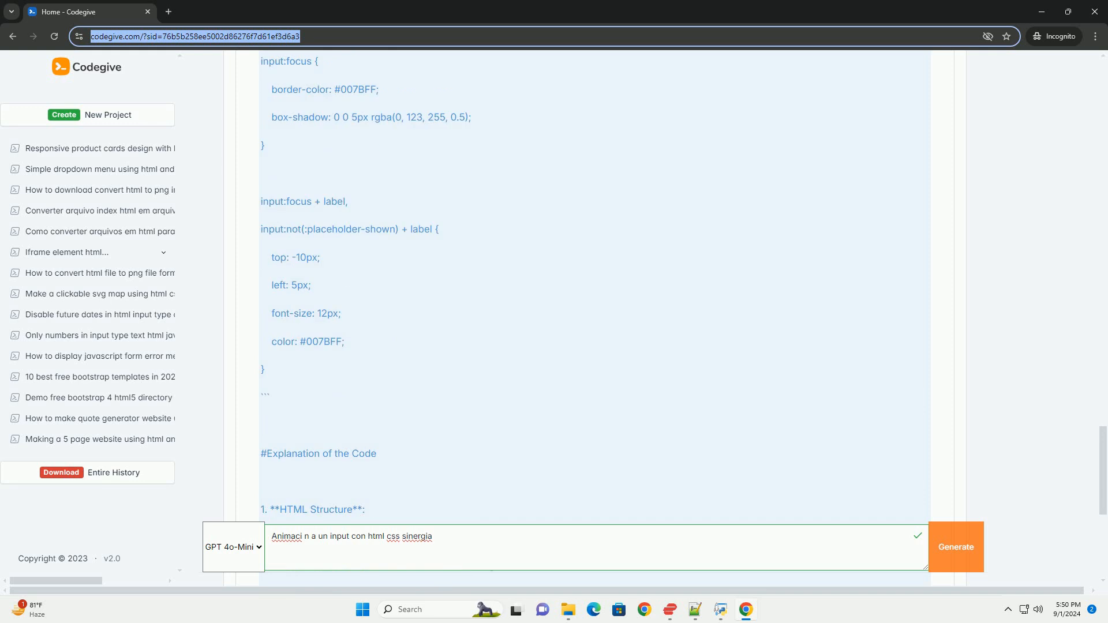
scroll("down", 3)
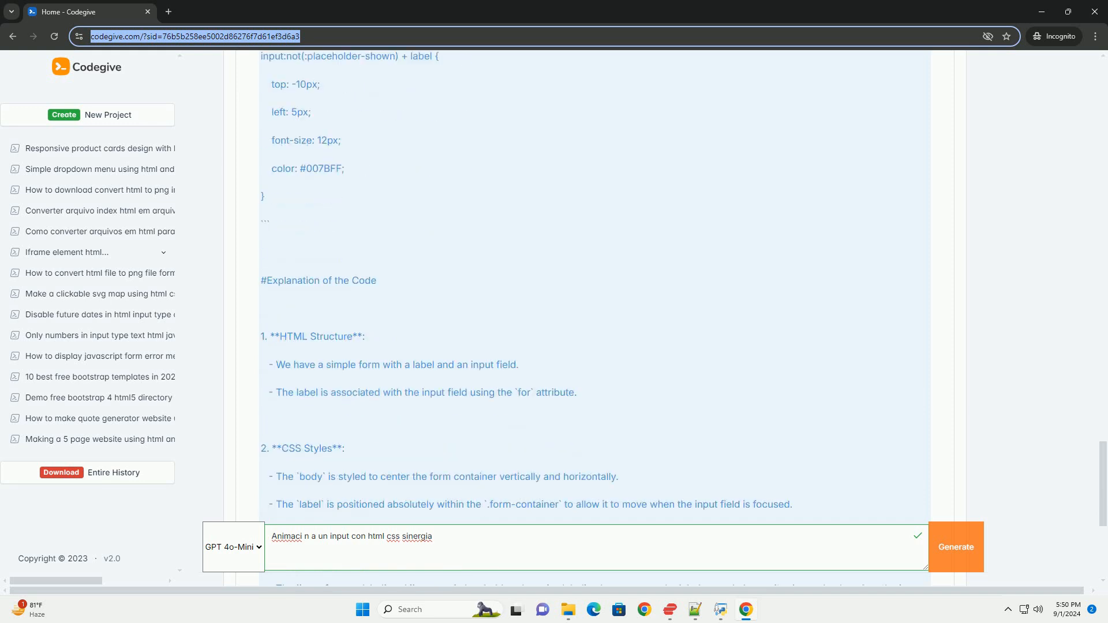
scroll("down", 3)
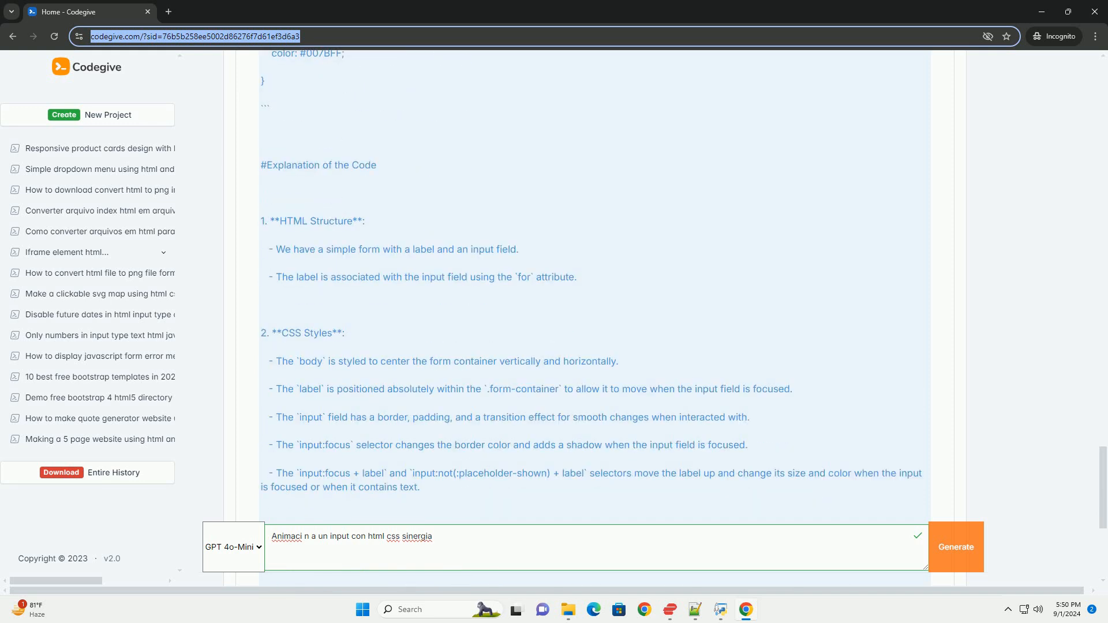
scroll("down", 3)
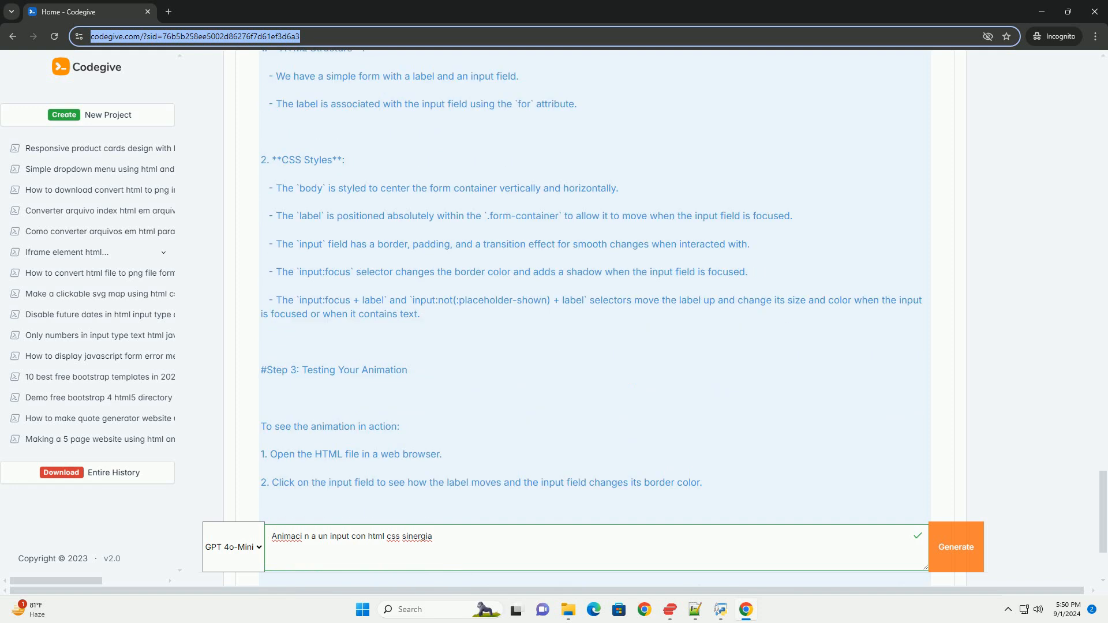